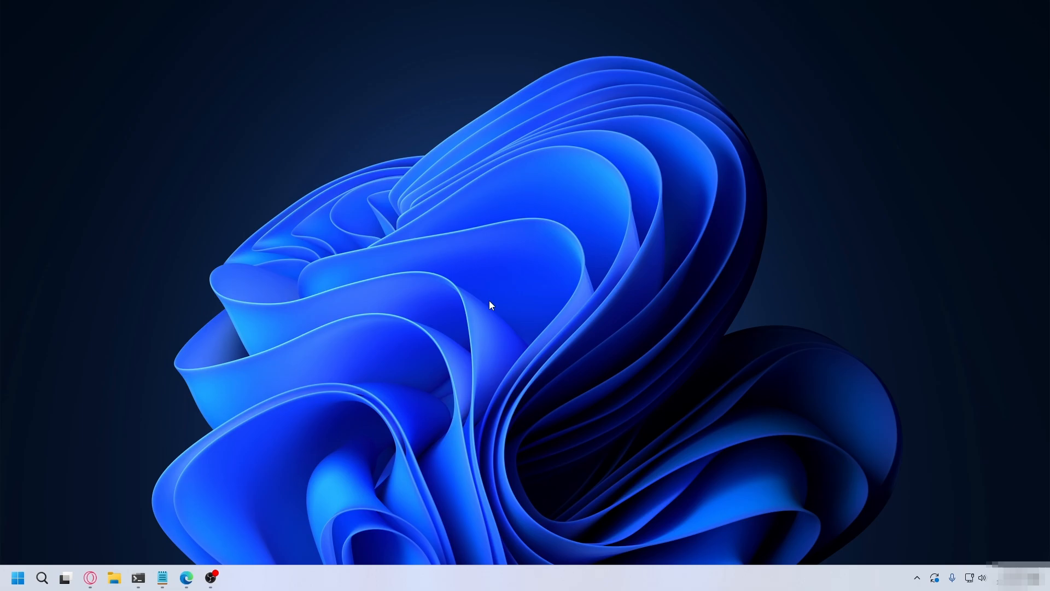
mouse_move(257, 563)
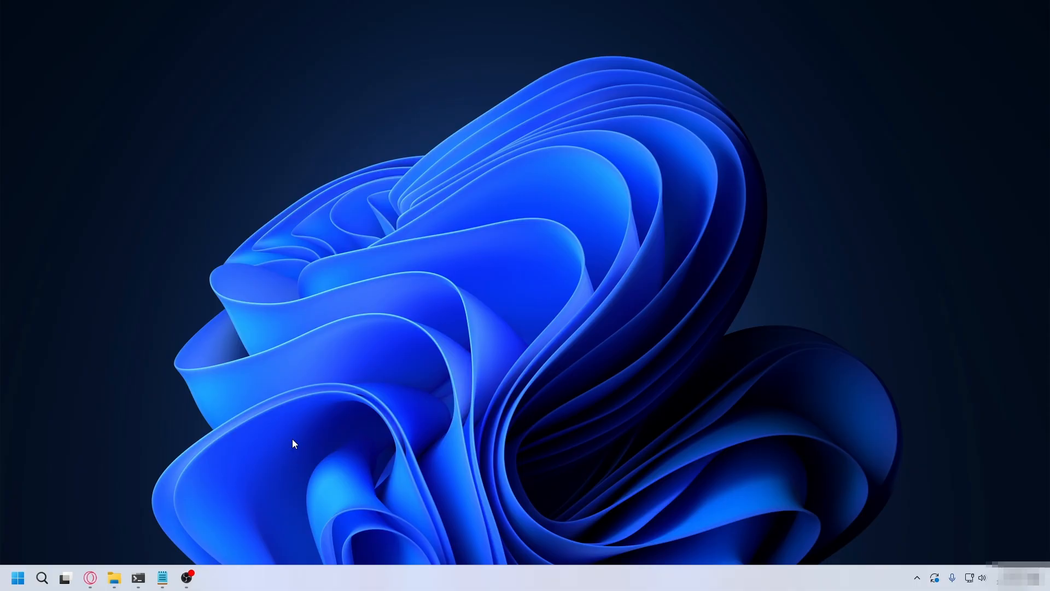
mouse_move(37, 500)
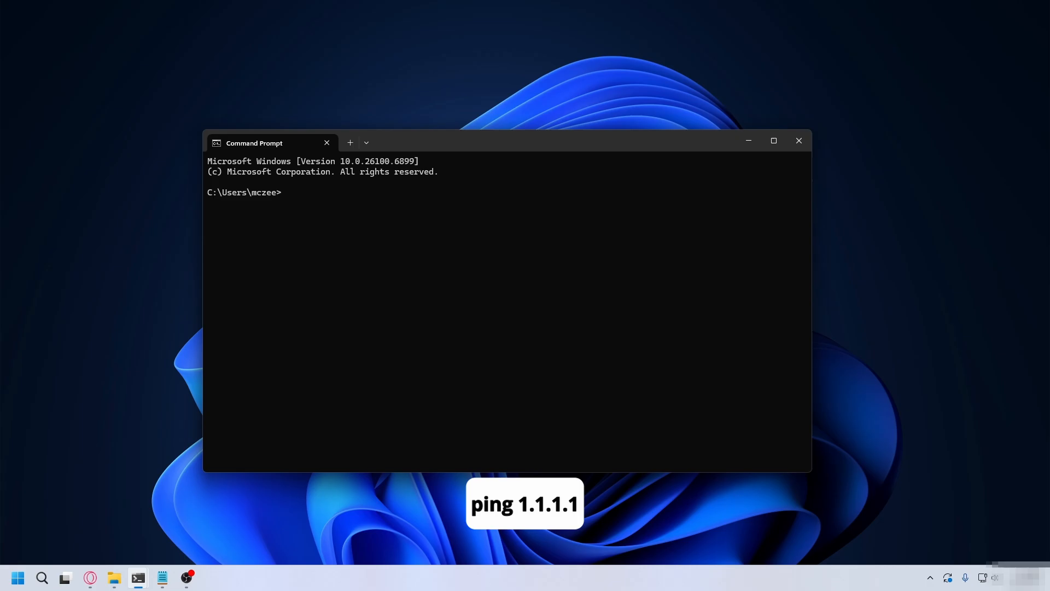
- Ping 1.1.1.1 (about 2ms average) and 8.8.8.8 (about 13ms average), then search for Settings
type("ping 1.1.1.1")
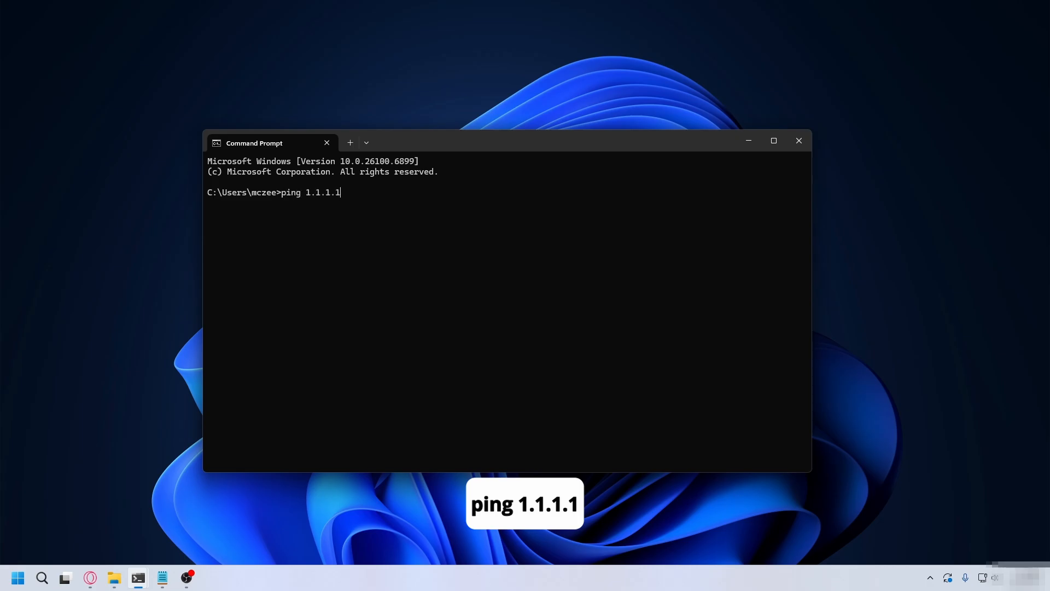
key("Enter")
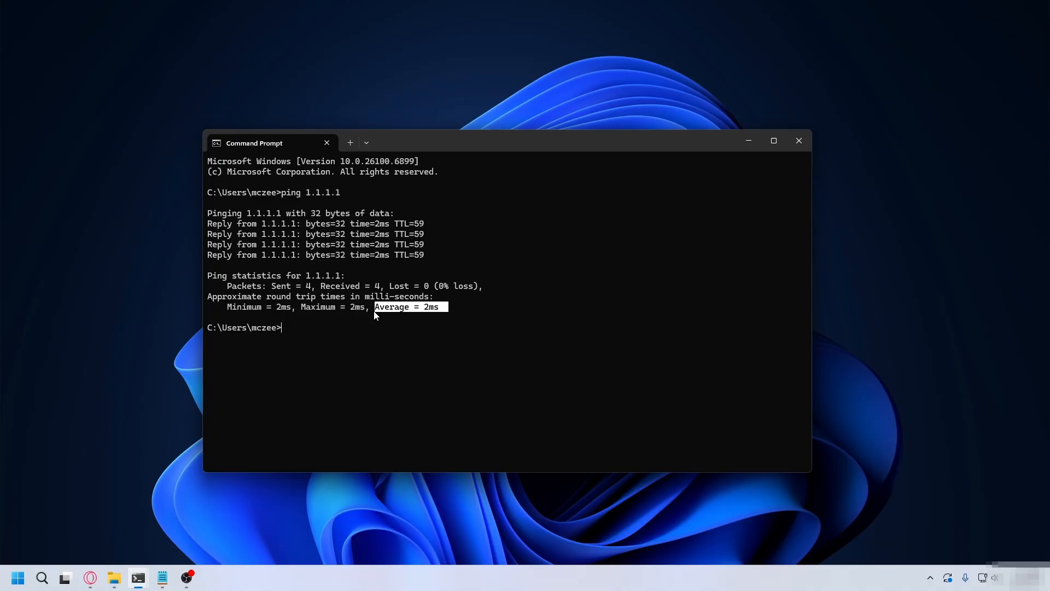
type("ping")
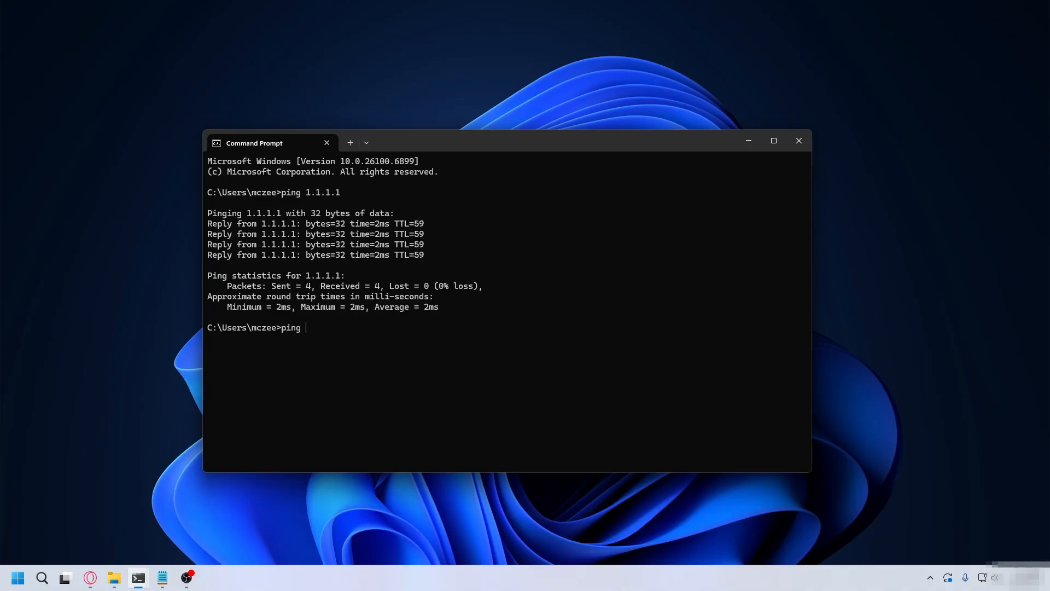
type("8.8.8.8")
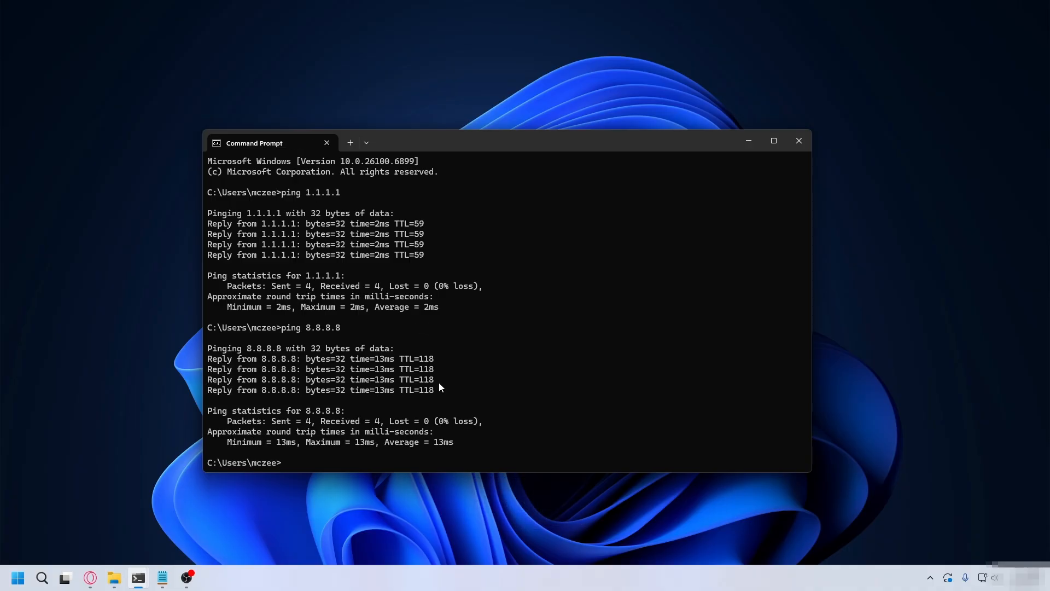
type("settings")
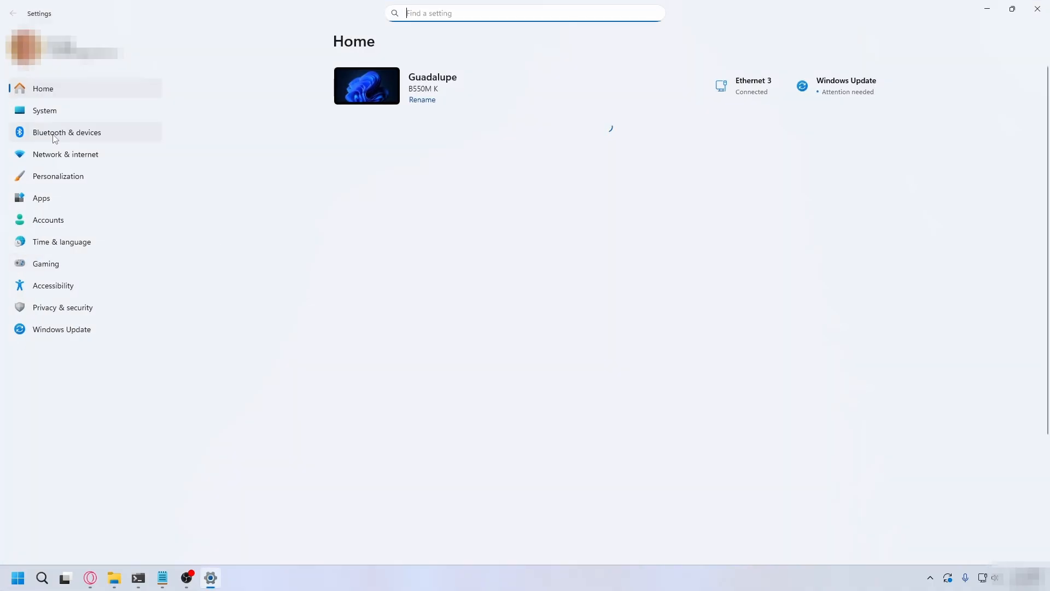
- Go to Network & internet advanced network settings and edit Ethernet 3's adapter options
left_click(65, 154)
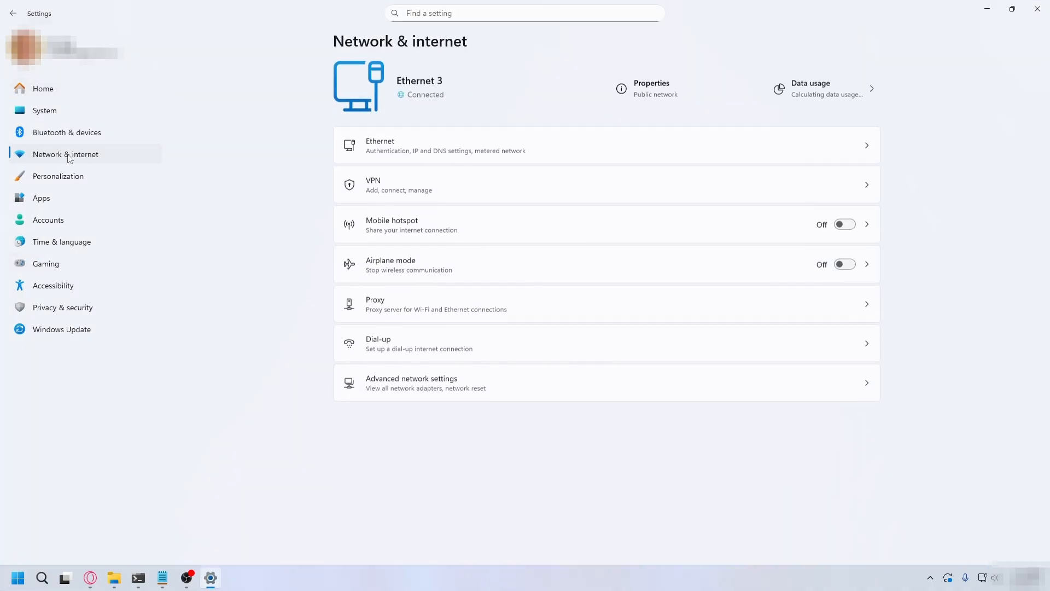
left_click(412, 383)
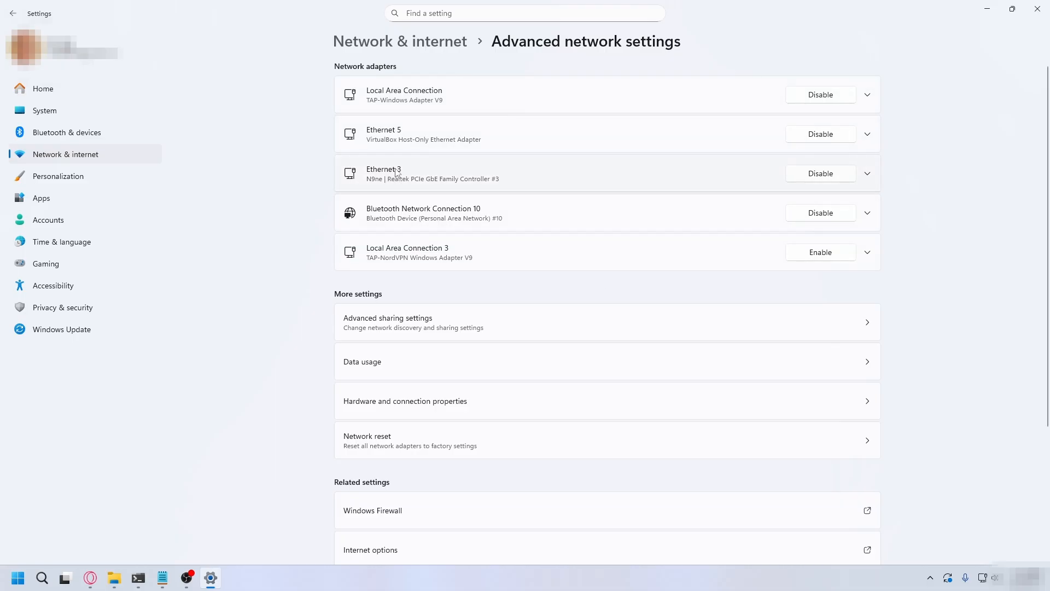
mouse_move(440, 176)
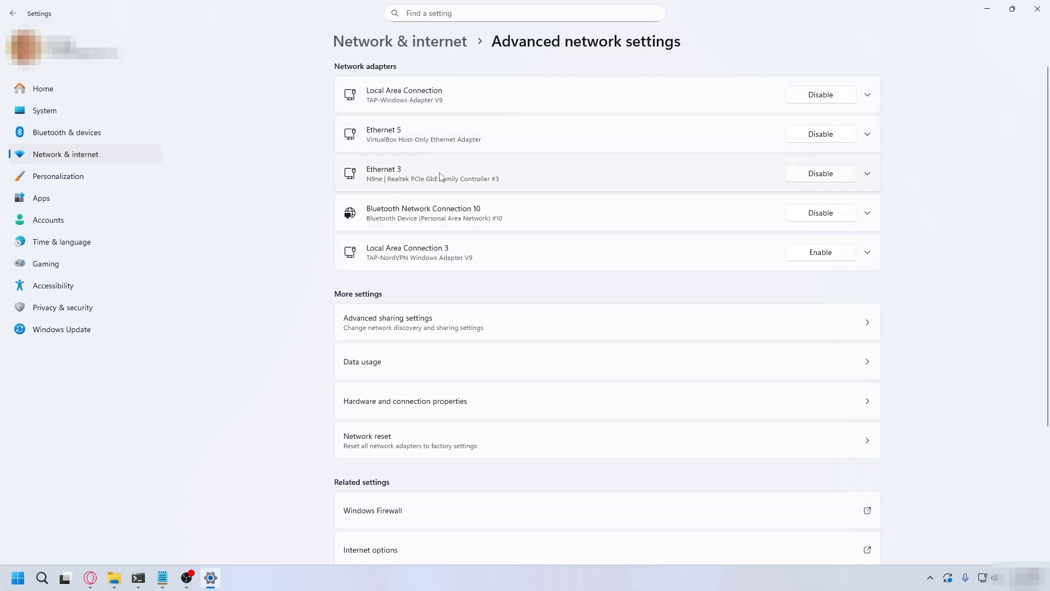
left_click(867, 173)
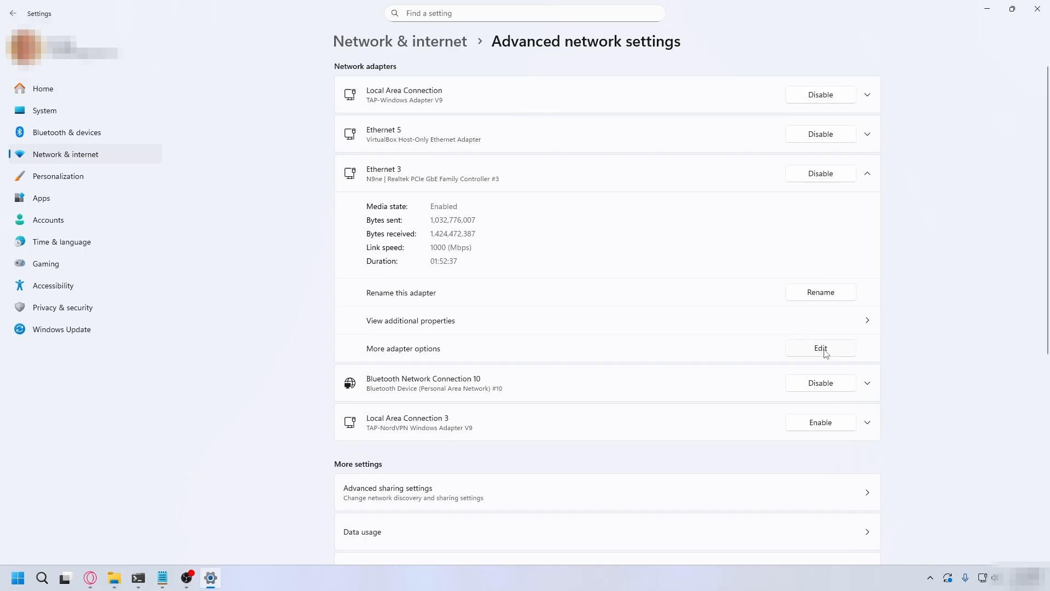
left_click(820, 348)
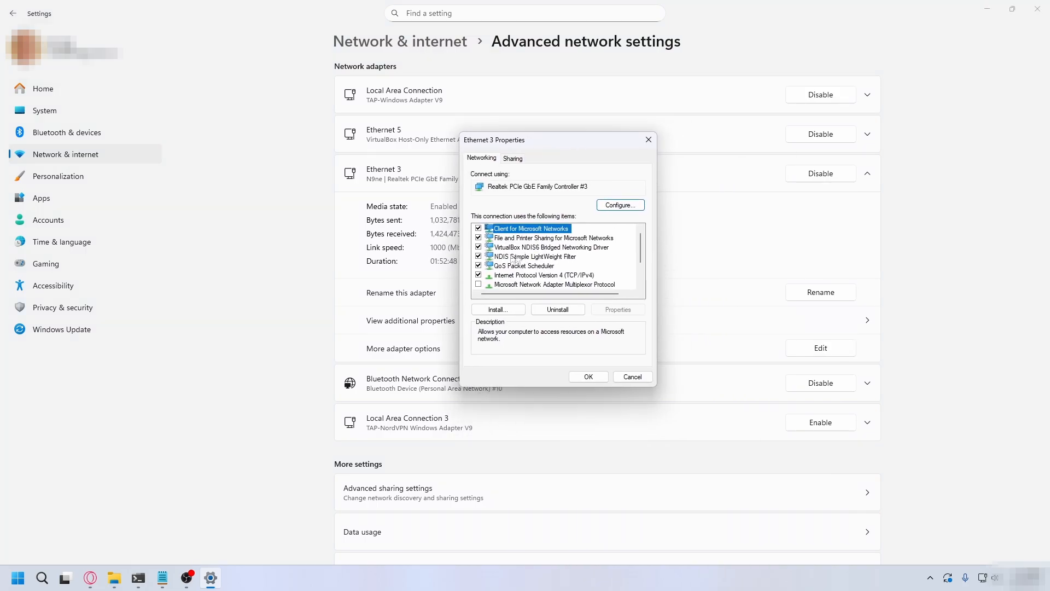
- Set Ethernet 3's IPv4 preferred DNS server manually to 1.1.1.1
left_click(544, 275)
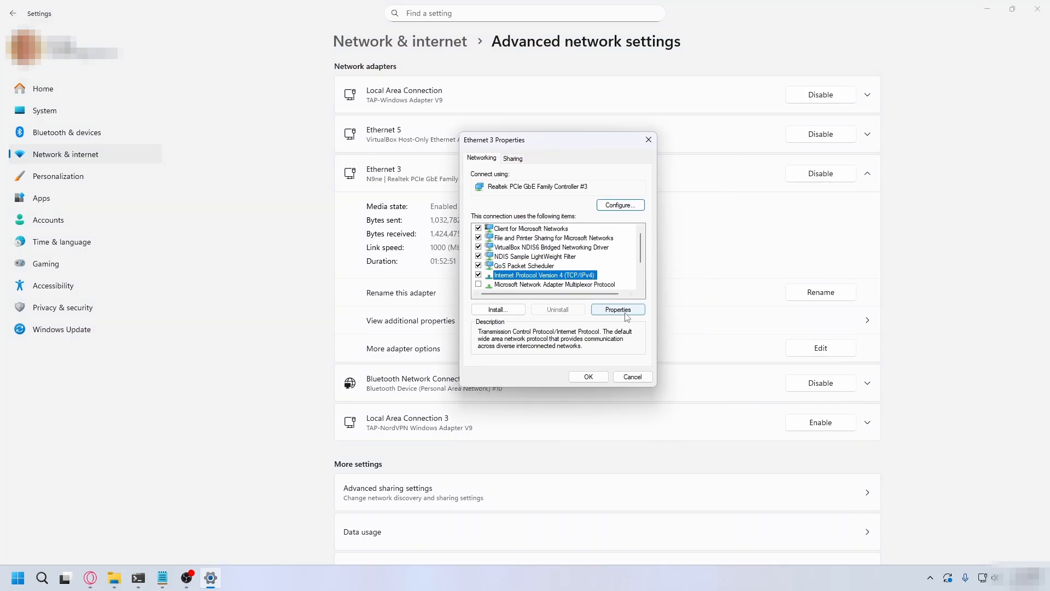
left_click(617, 309)
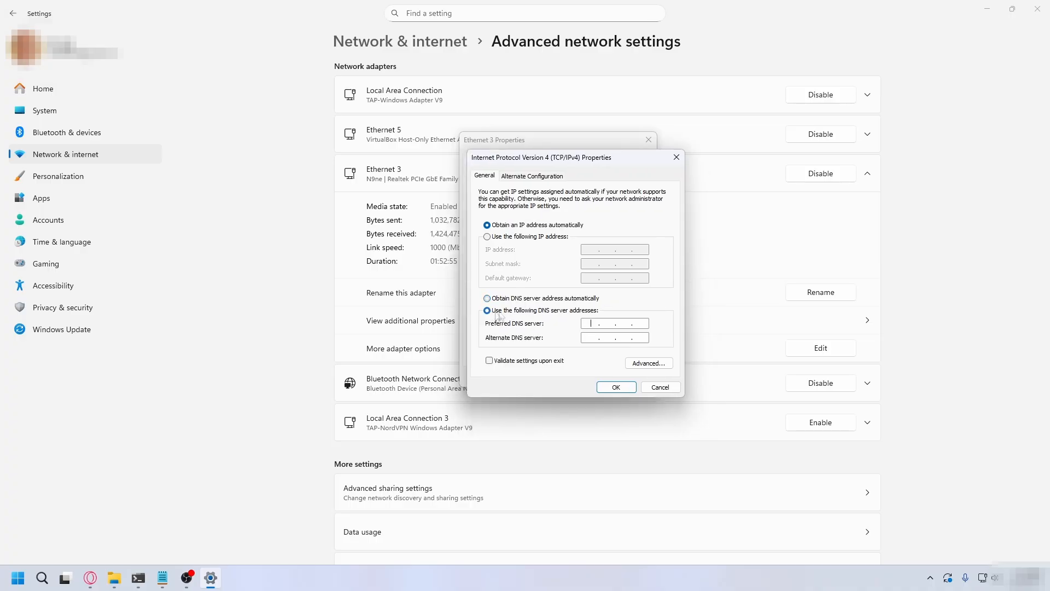
type("1.1.1.1")
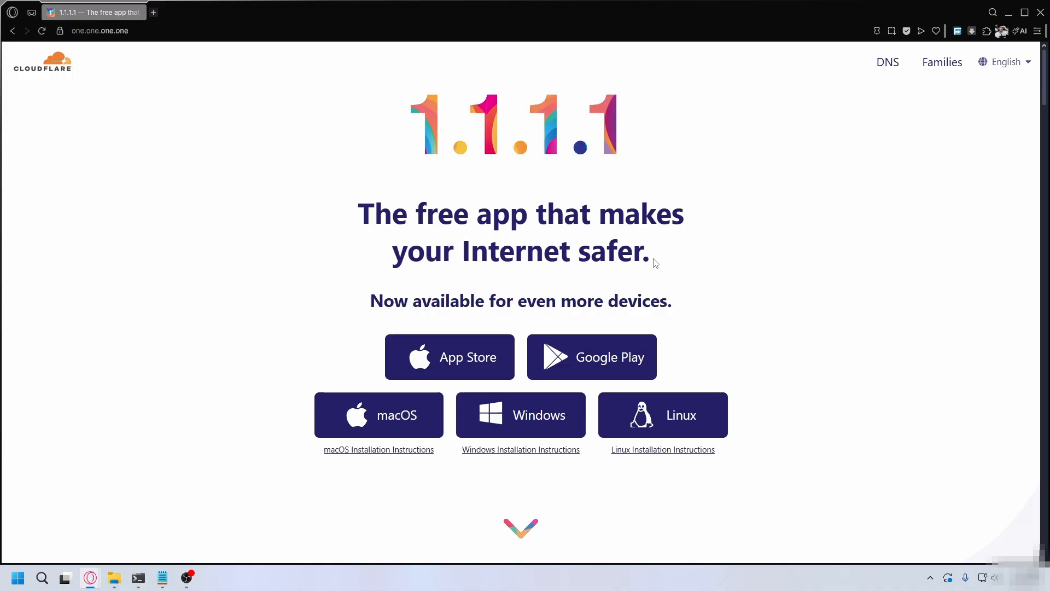
- Save the Cloudflare WARP Windows installer from one.one.one.one to the Desktop
left_click(101, 31)
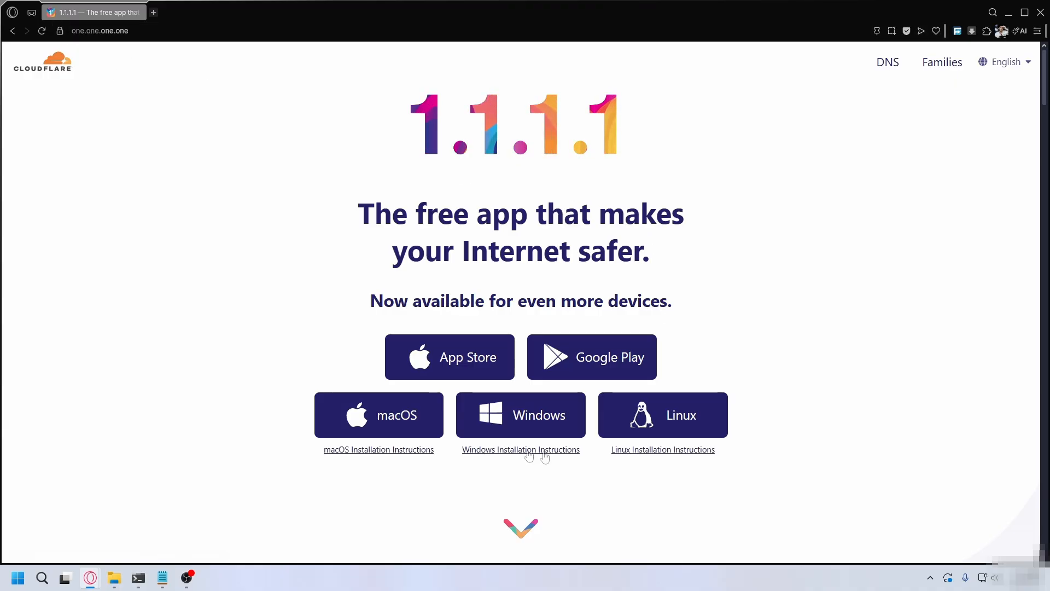
left_click(521, 415)
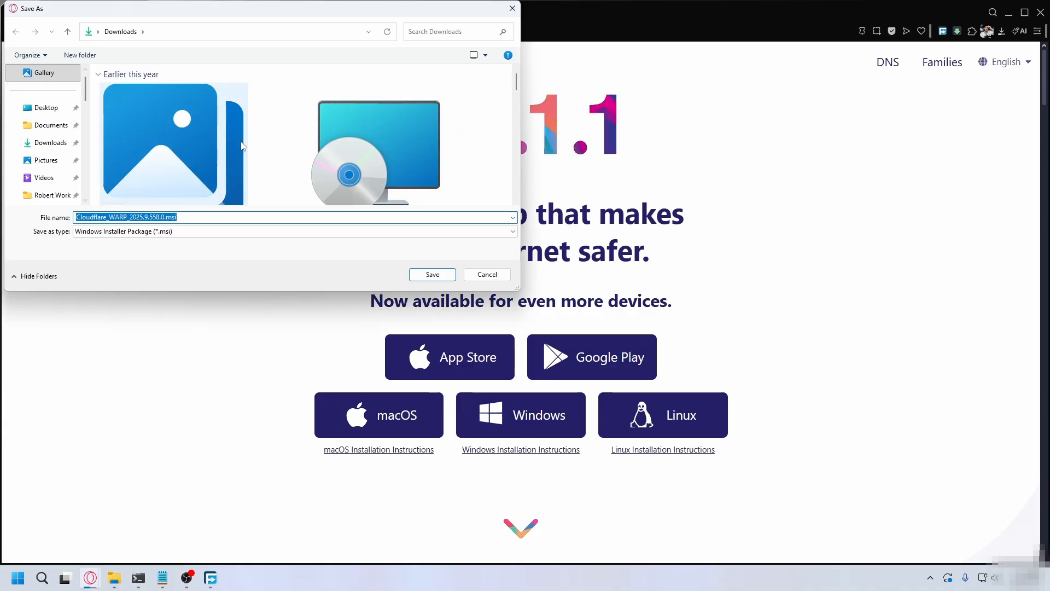
left_click(47, 107)
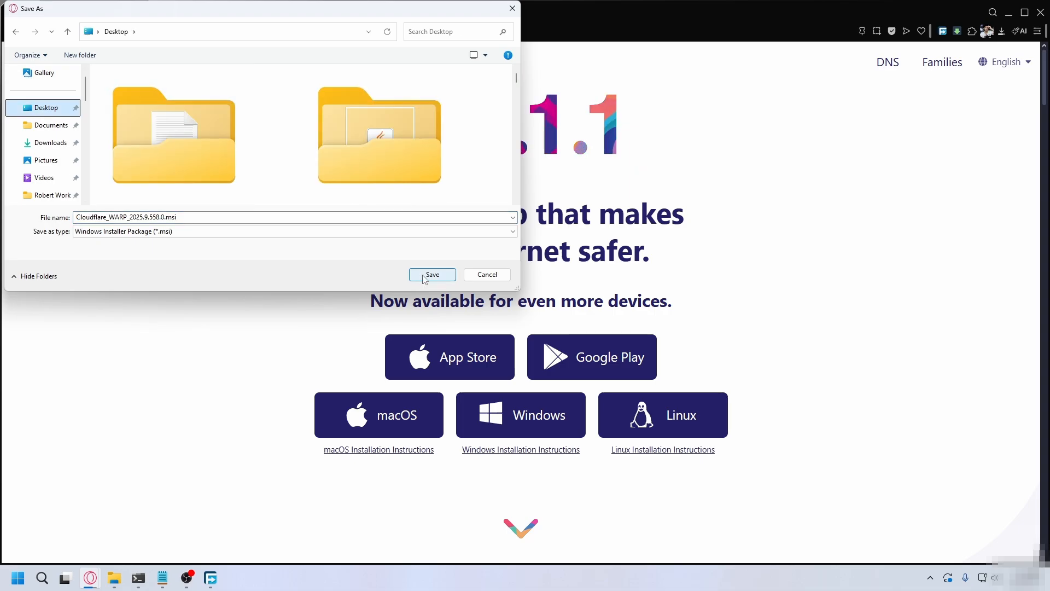
left_click(432, 275)
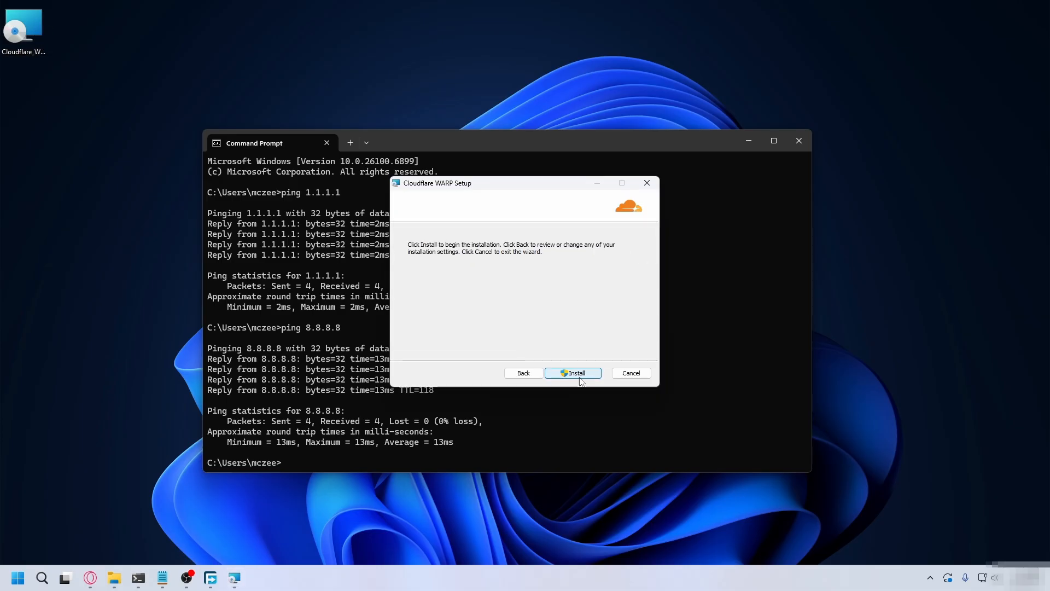
- Install Cloudflare WARP from the desktop .msi and close the setup wizard
left_click(572, 372)
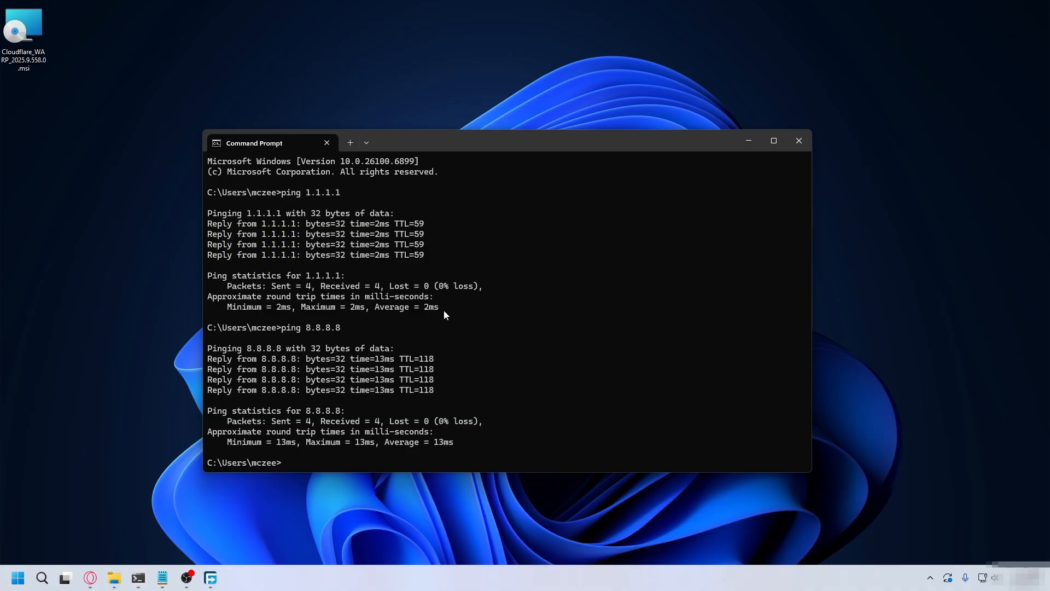
left_click(930, 578)
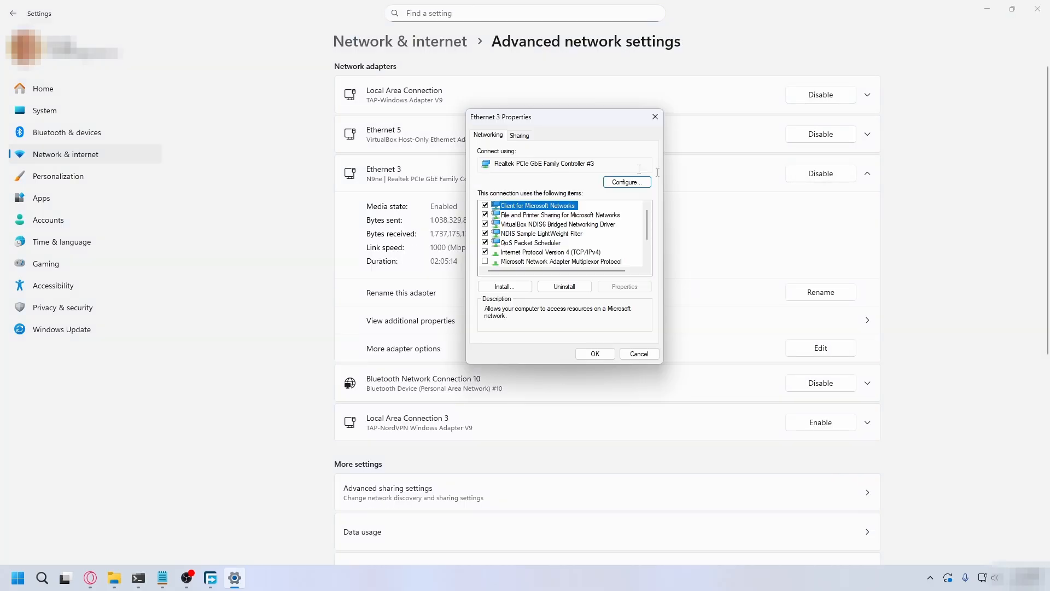
- Check the Realtek adapter's driver and stop Windows turning the adapter off to save power
left_click(627, 181)
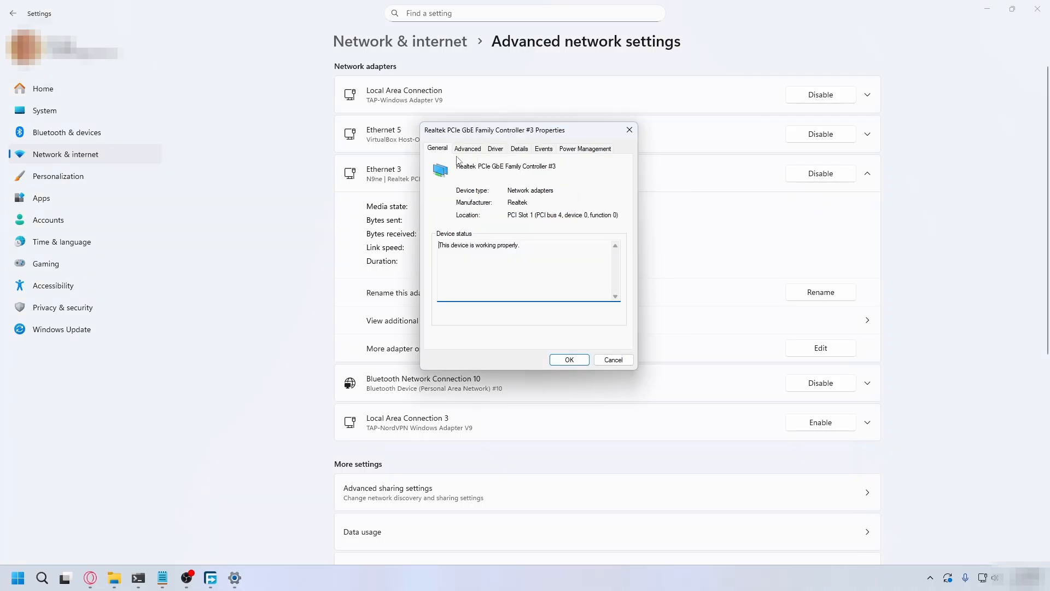
left_click(495, 148)
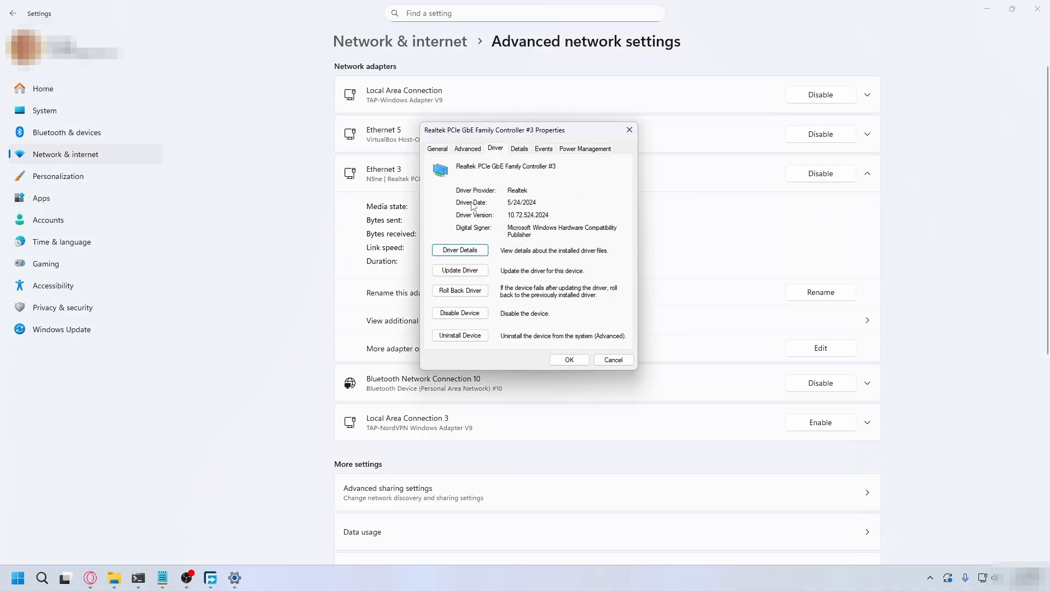
left_click(460, 270)
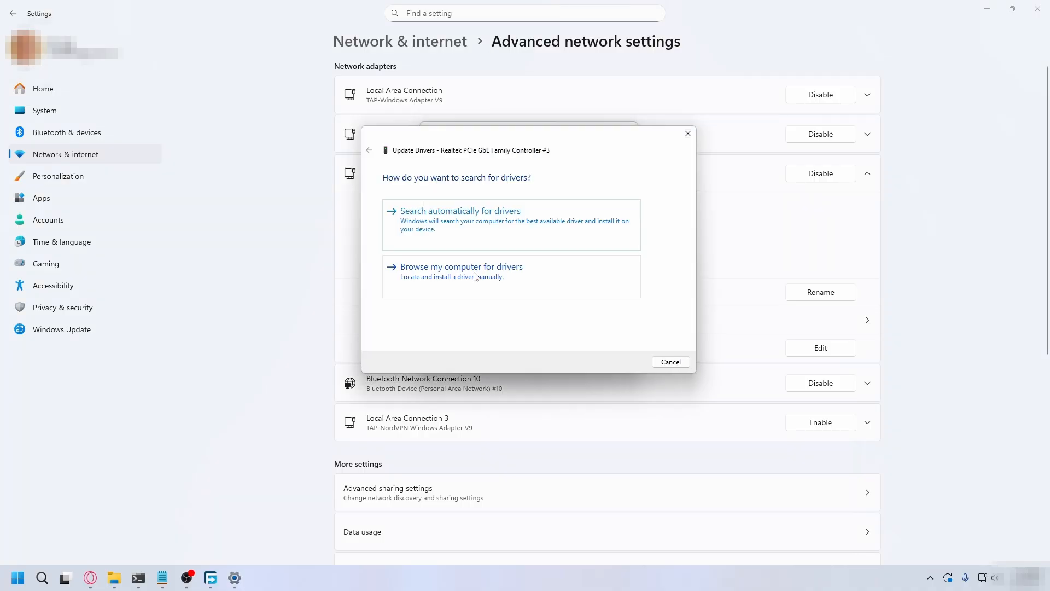
left_click(460, 211)
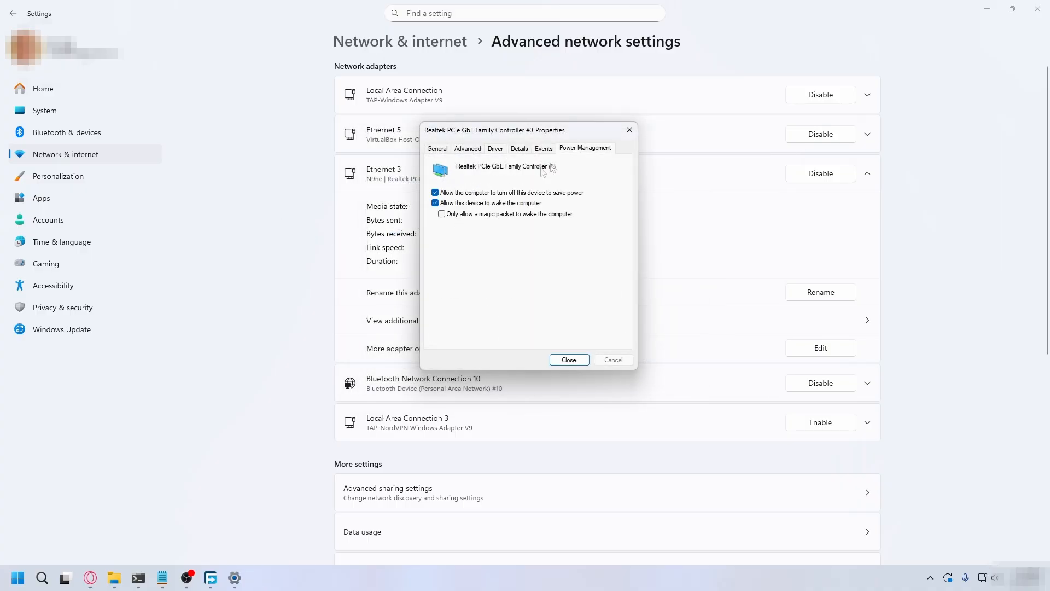
left_click(435, 192)
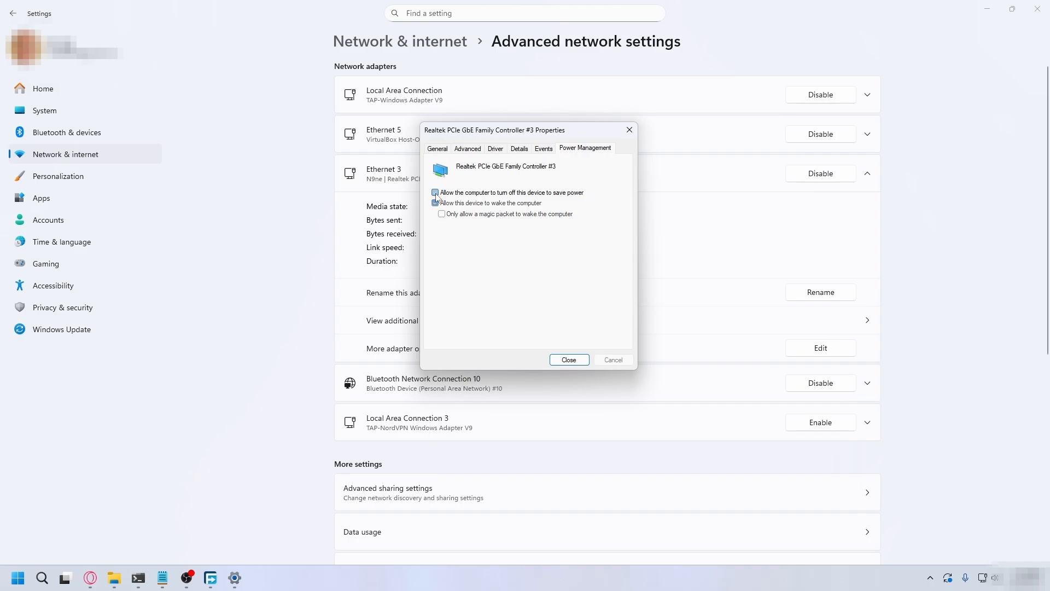
left_click(436, 192)
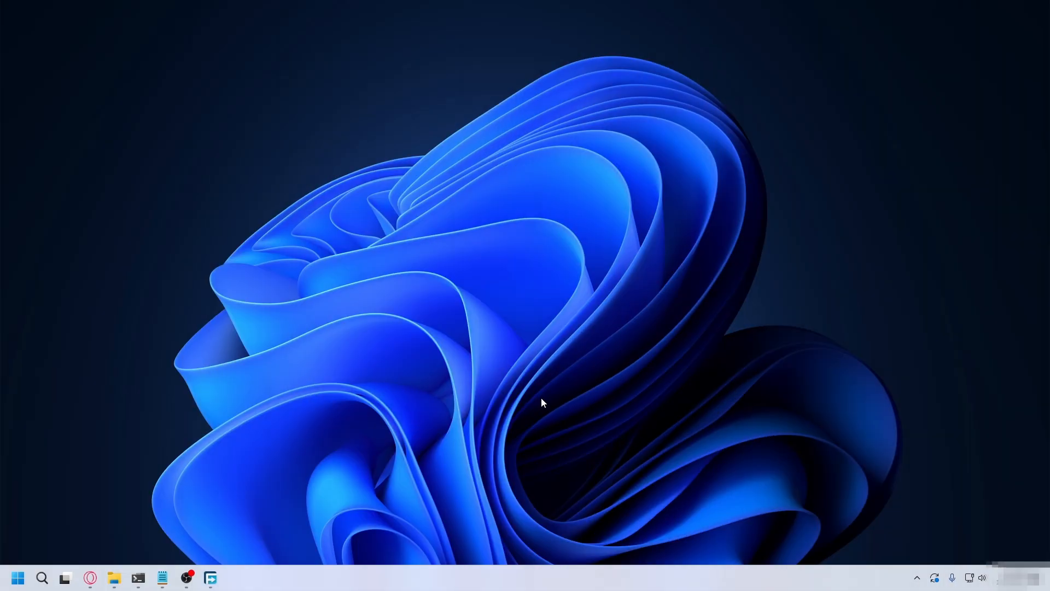
mouse_move(513, 337)
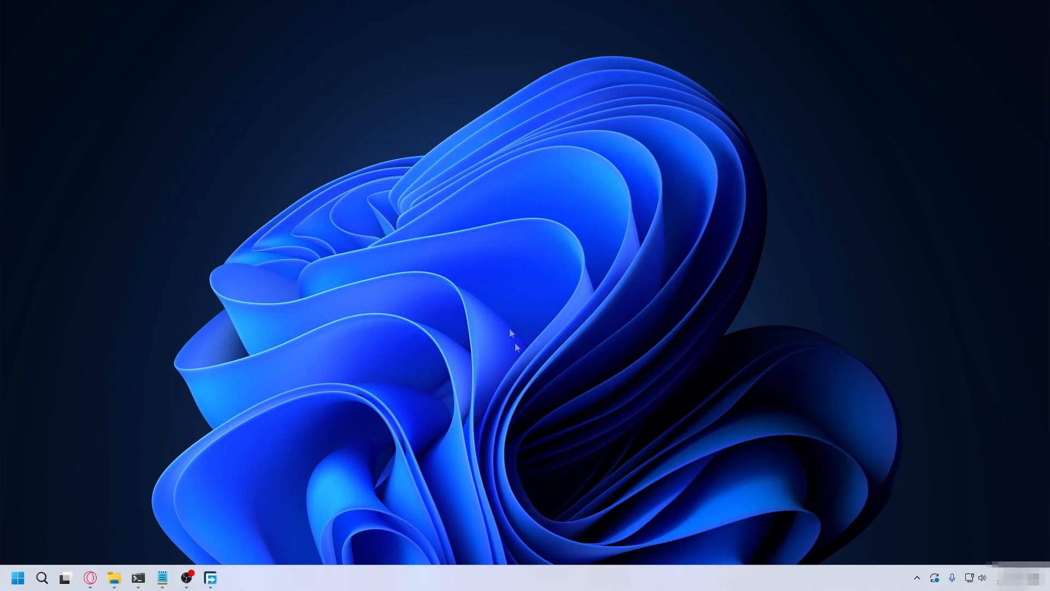